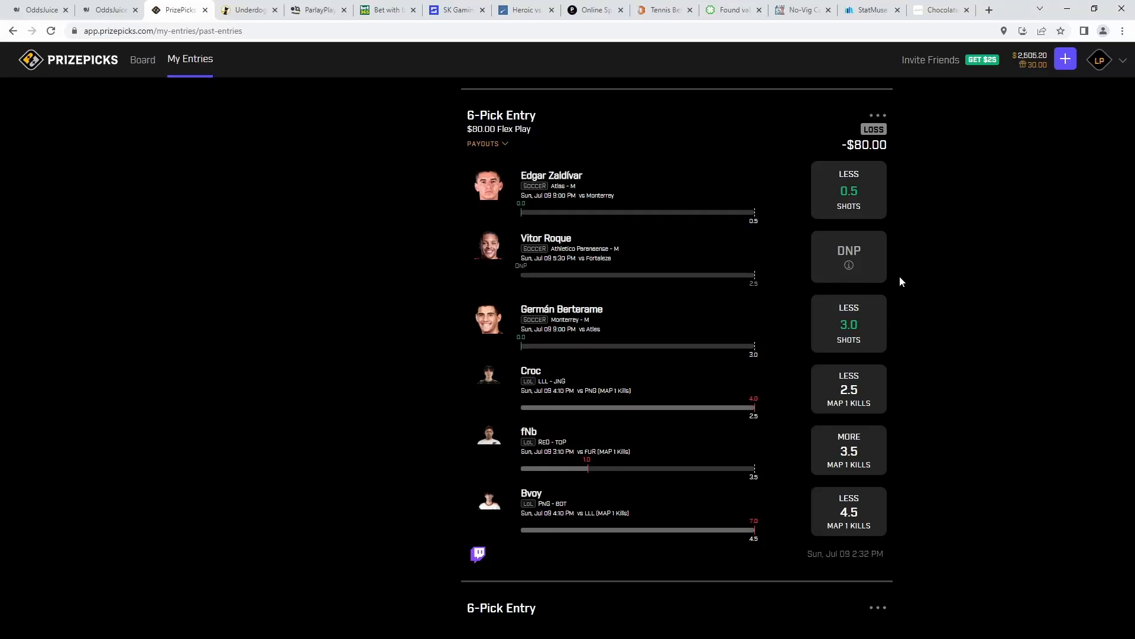
pyautogui.moveTo(900, 285)
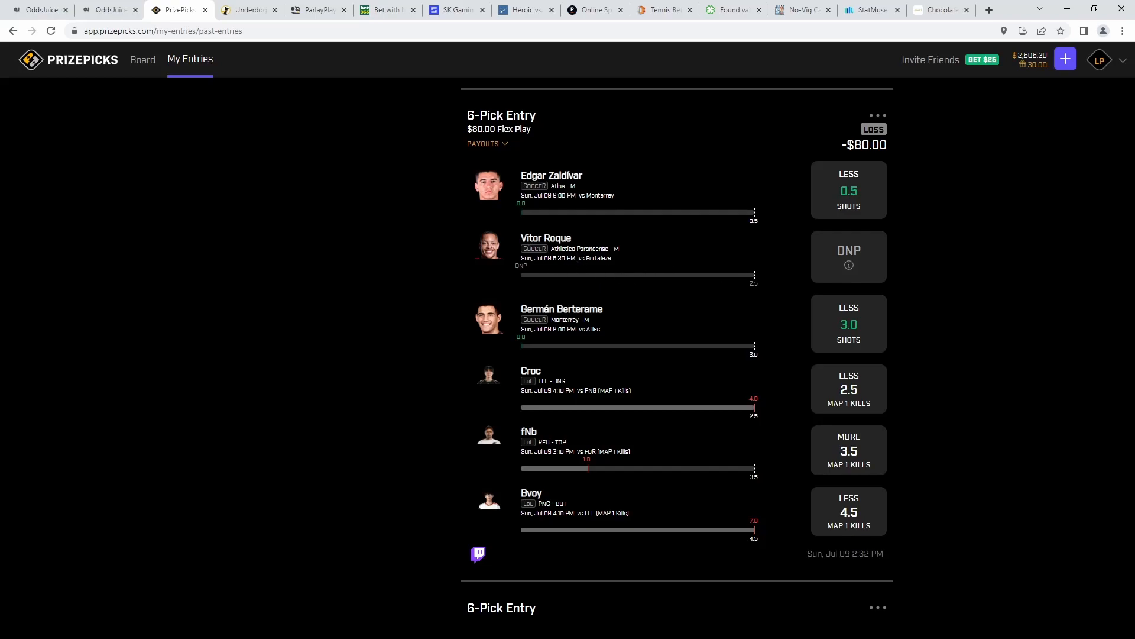
pyautogui.moveTo(554, 273)
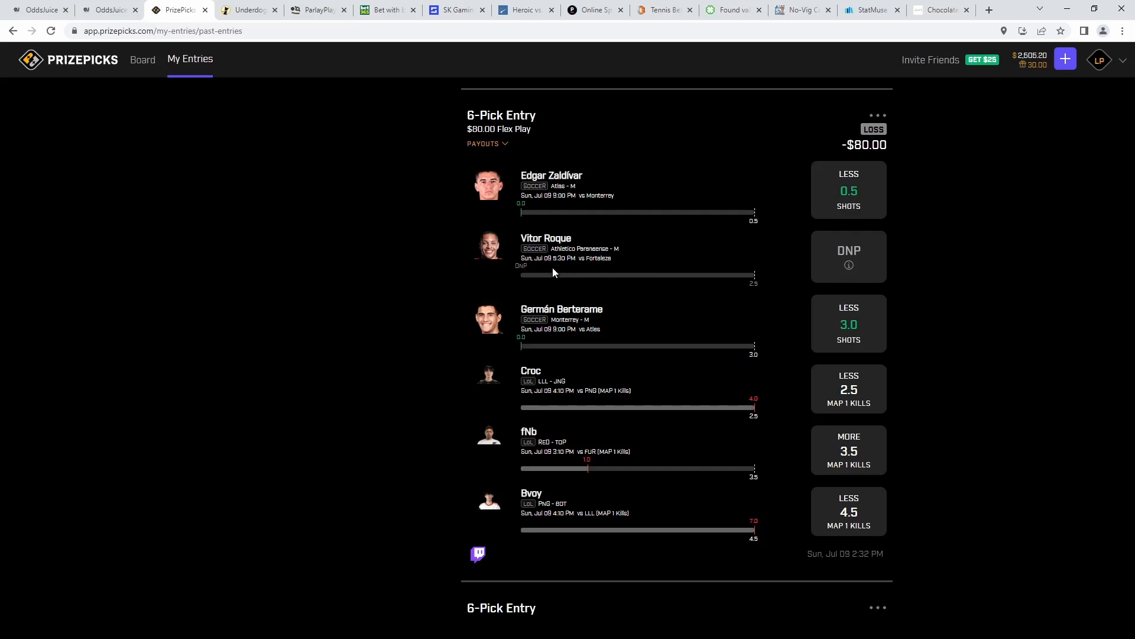
# Leave My Entries for the Board showing LoL props for LSB vs KDF
pyautogui.click(143, 59)
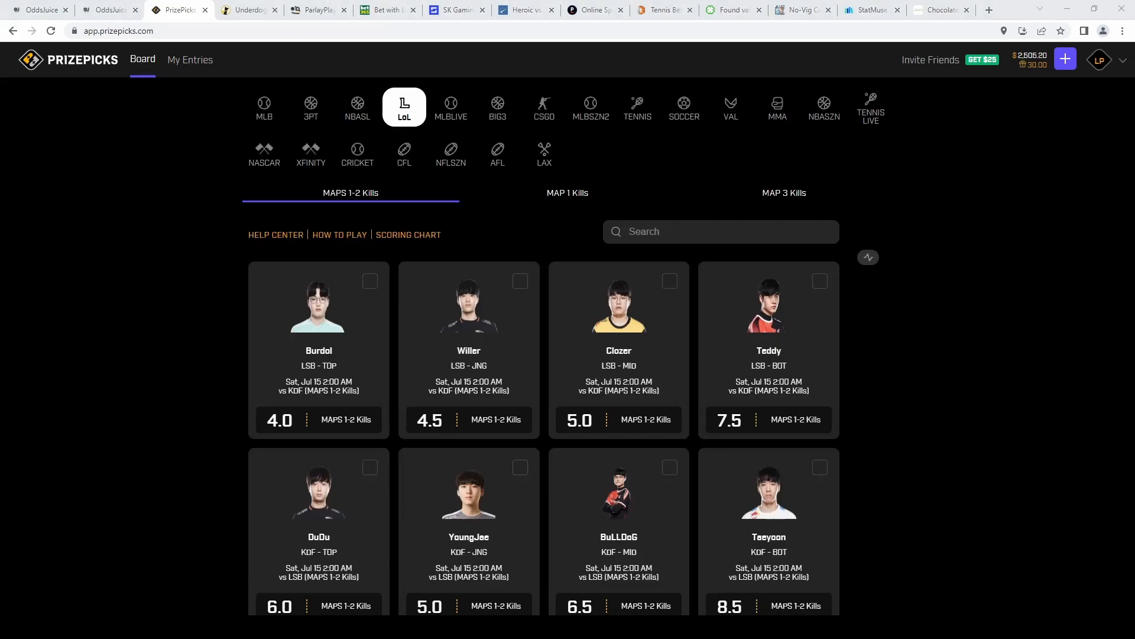
# Add Insanity Less, then Quid and Licorice More on MAP 1 Kills
pyautogui.write('insa')
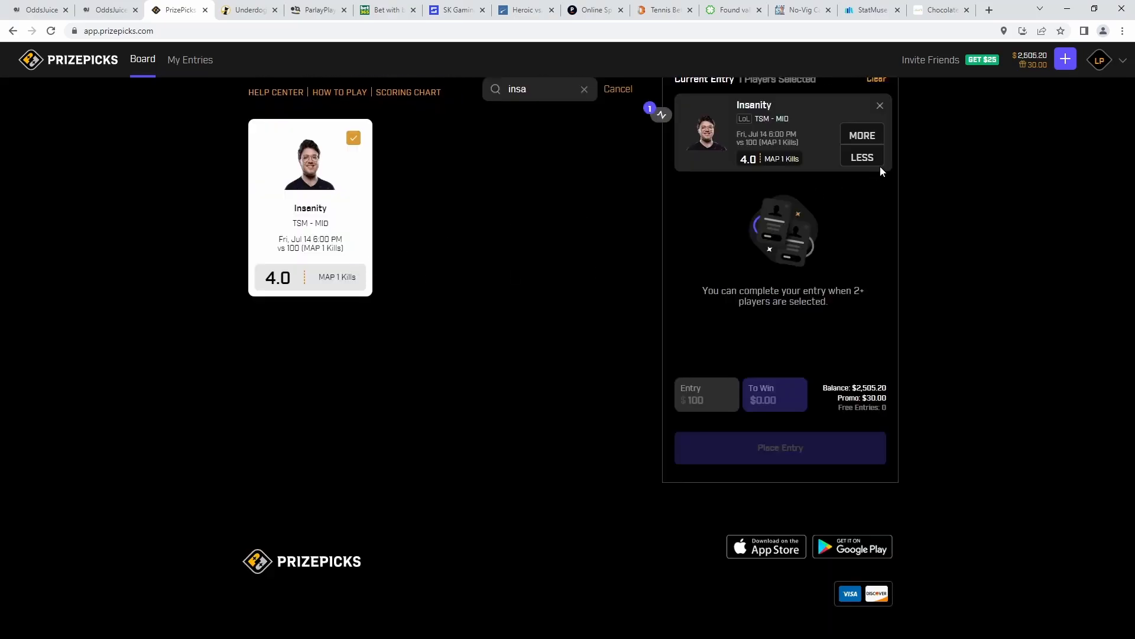
pyautogui.click(862, 158)
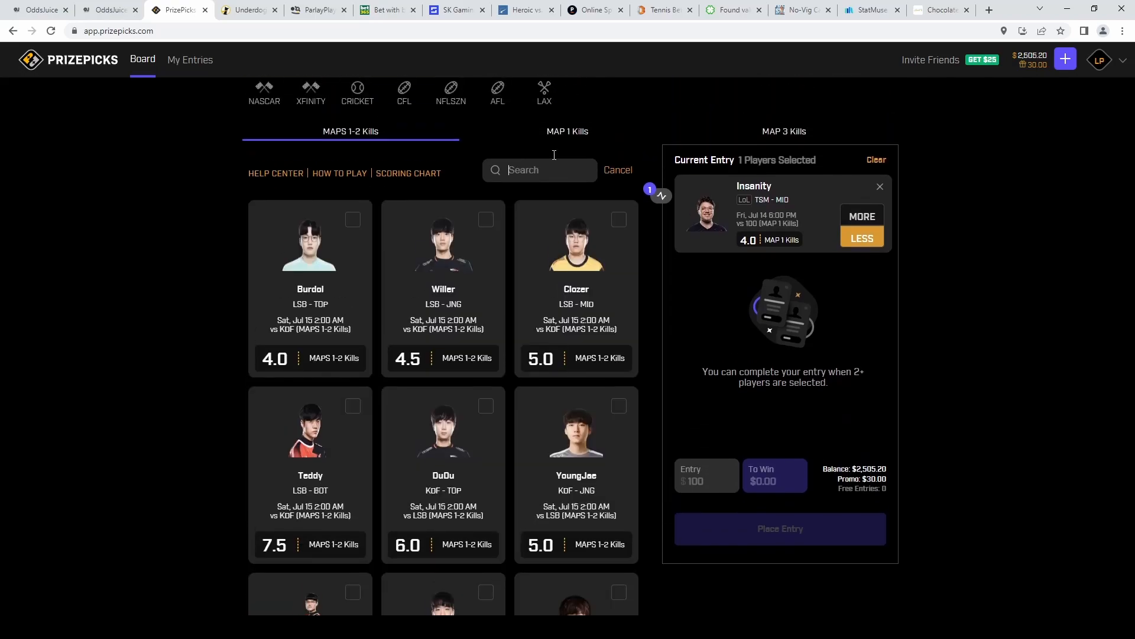
pyautogui.write('quid')
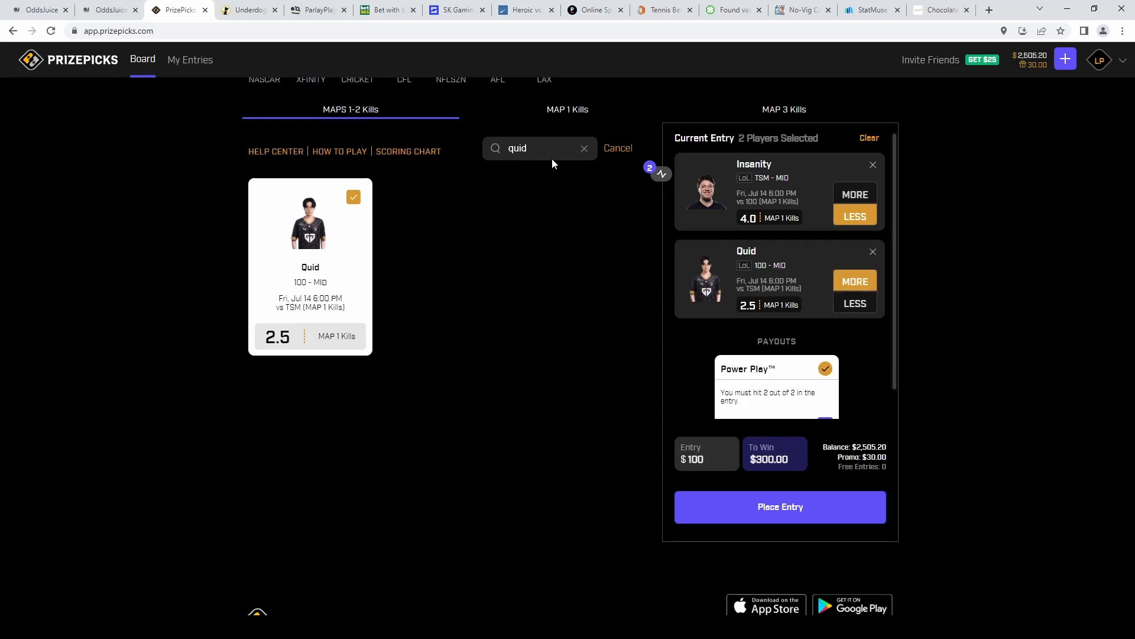
pyautogui.write('lico')
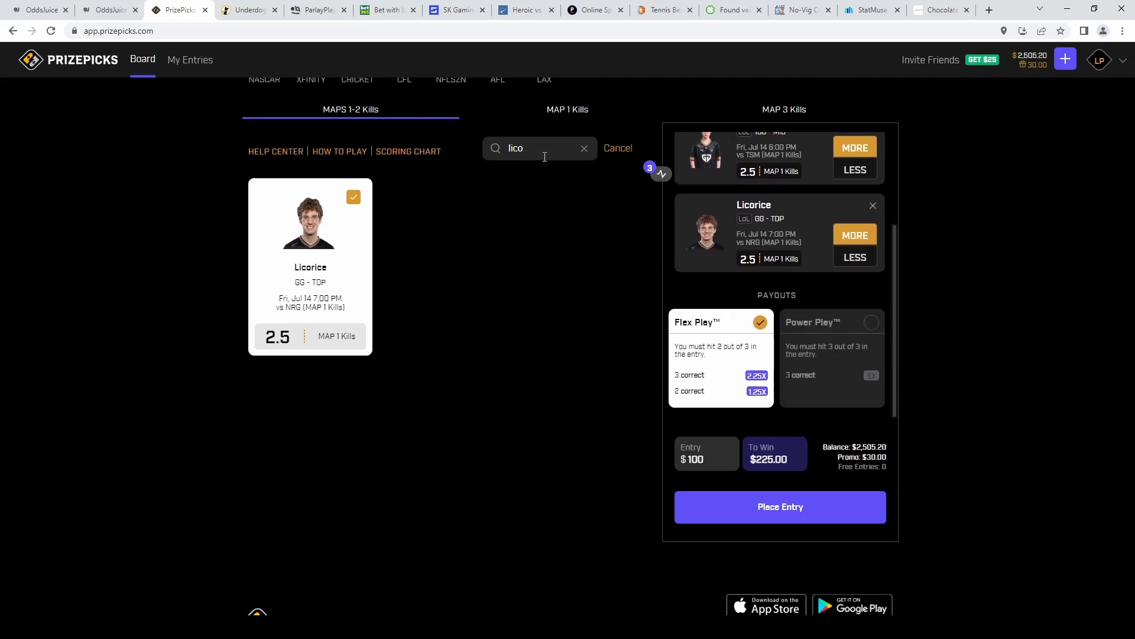
# Add Prince and Tactical Less, completing the $100-to-win-$1,000 five-pick slip
pyautogui.write('prince')
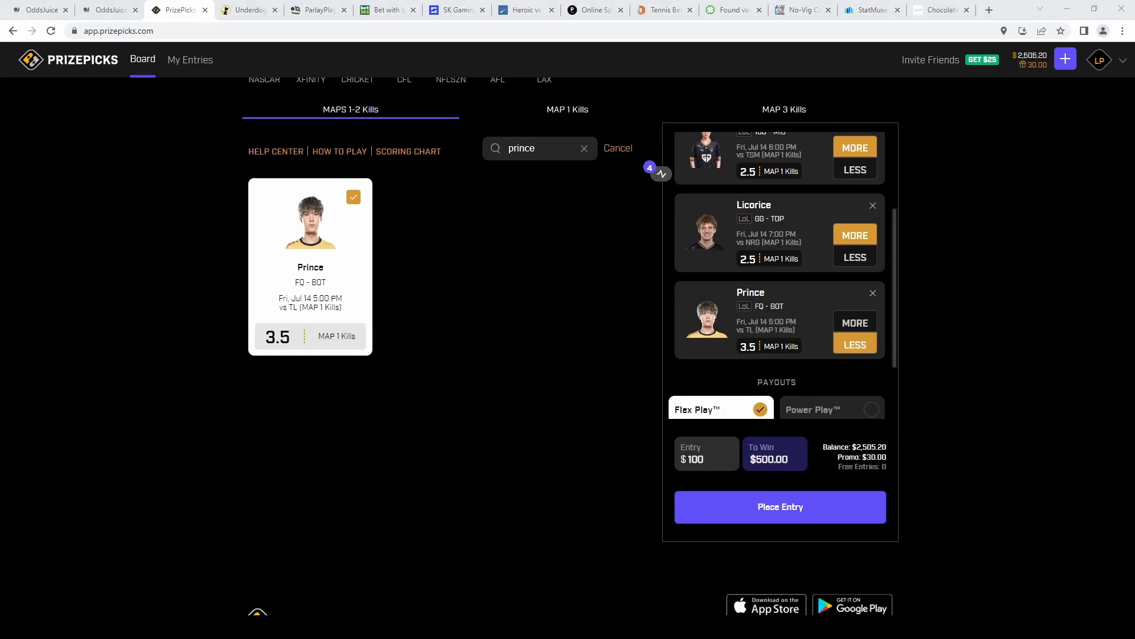
pyautogui.write('tad')
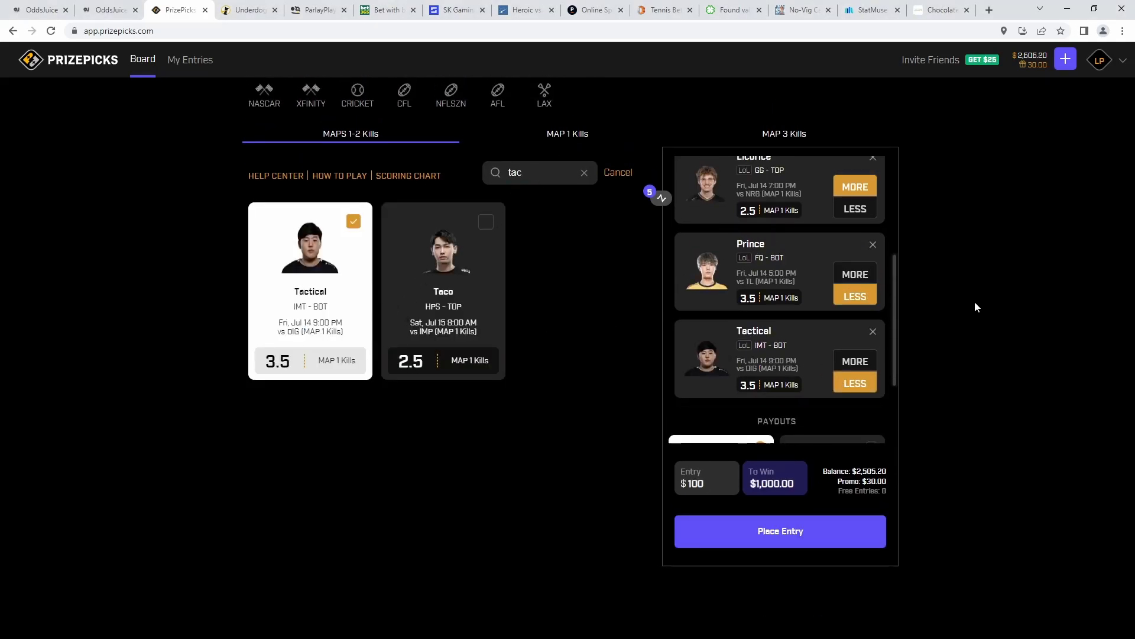
pyautogui.click(107, 9)
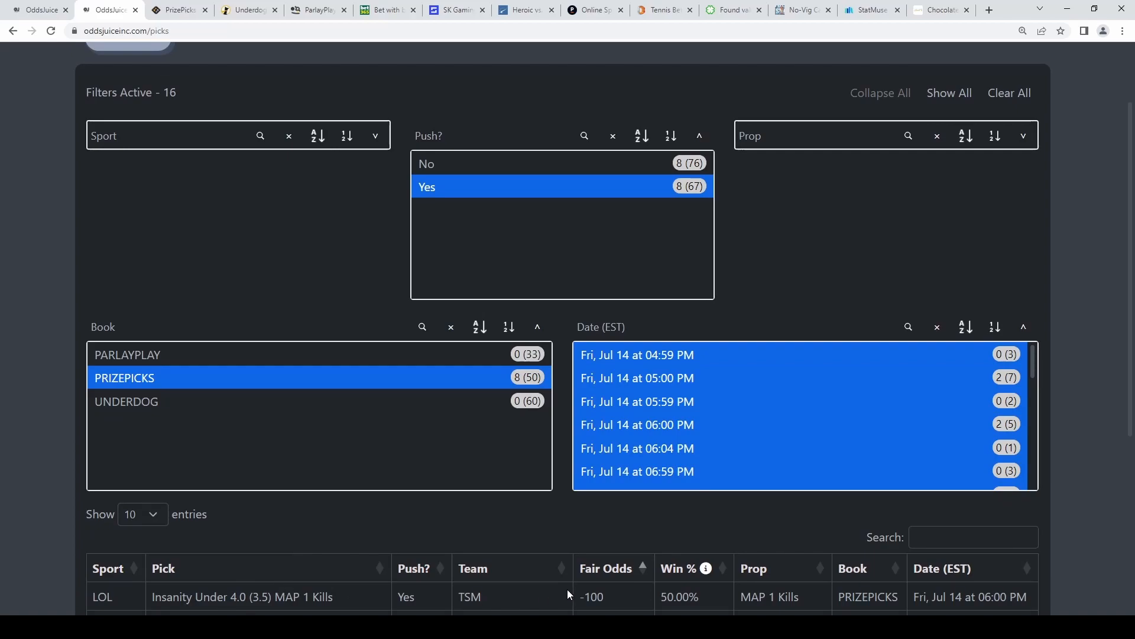
# Check Insanity's 3.5 line, then filter Push? to No for non-push picks
pyautogui.doubleClick(677, 596)
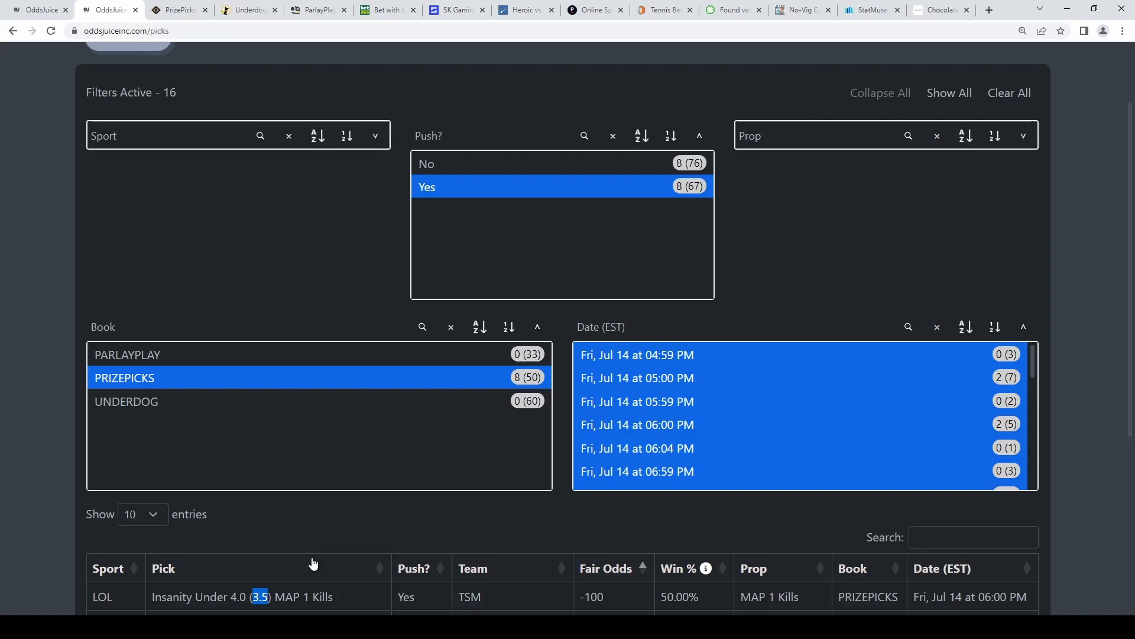
pyautogui.click(561, 163)
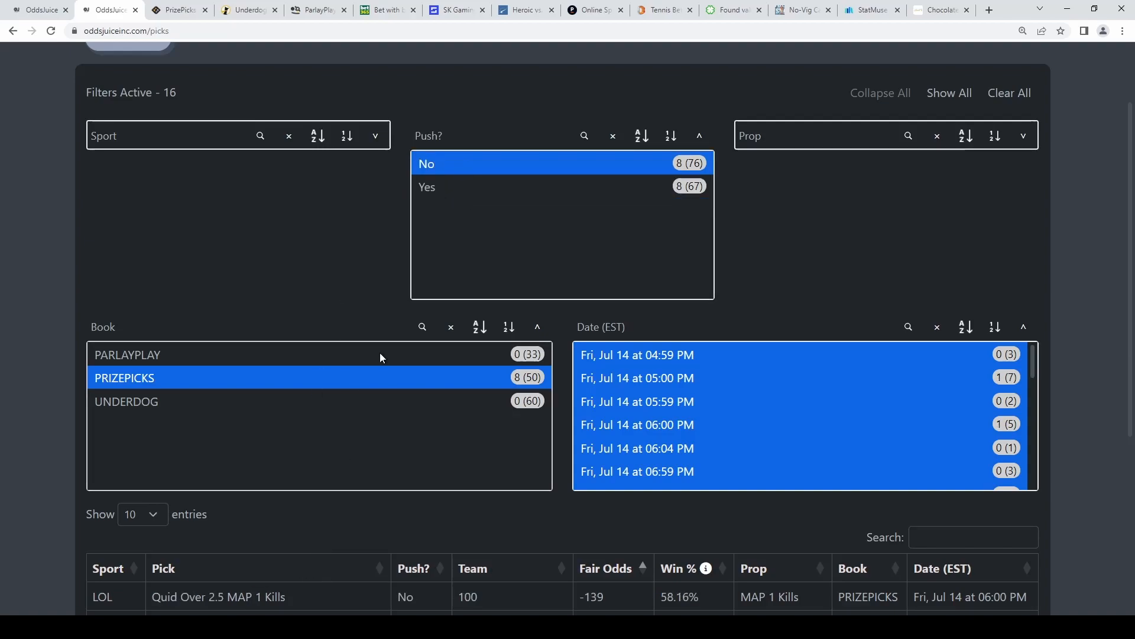
# Review the non-push table including Prince's 2.5 line, then return to the PrizePicks slip
pyautogui.scroll(-3)
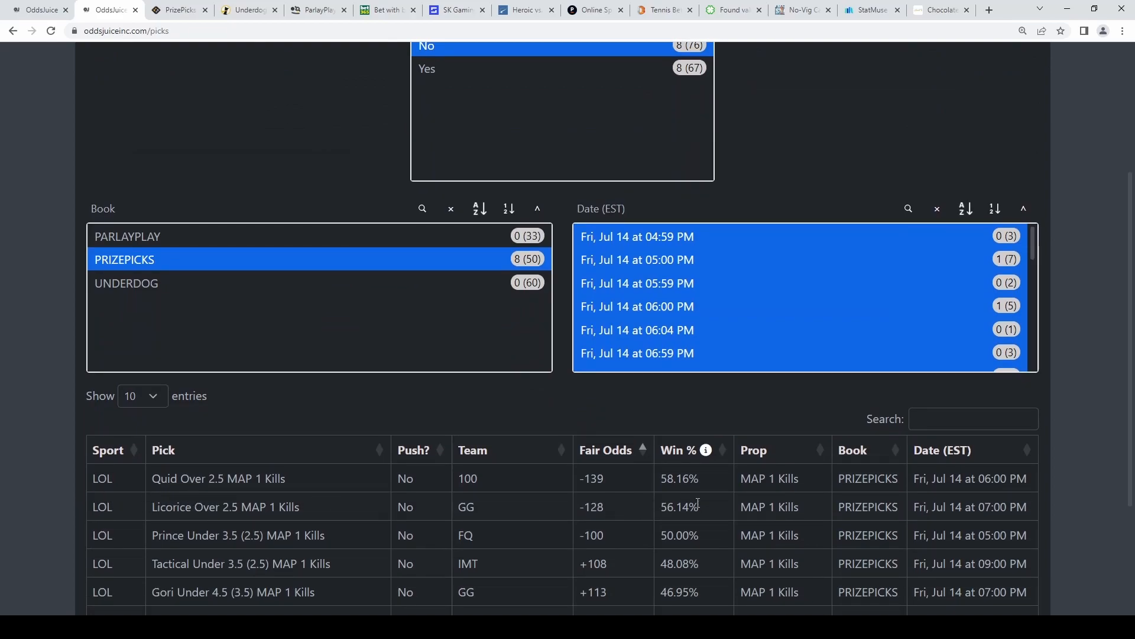
pyautogui.moveTo(507, 522)
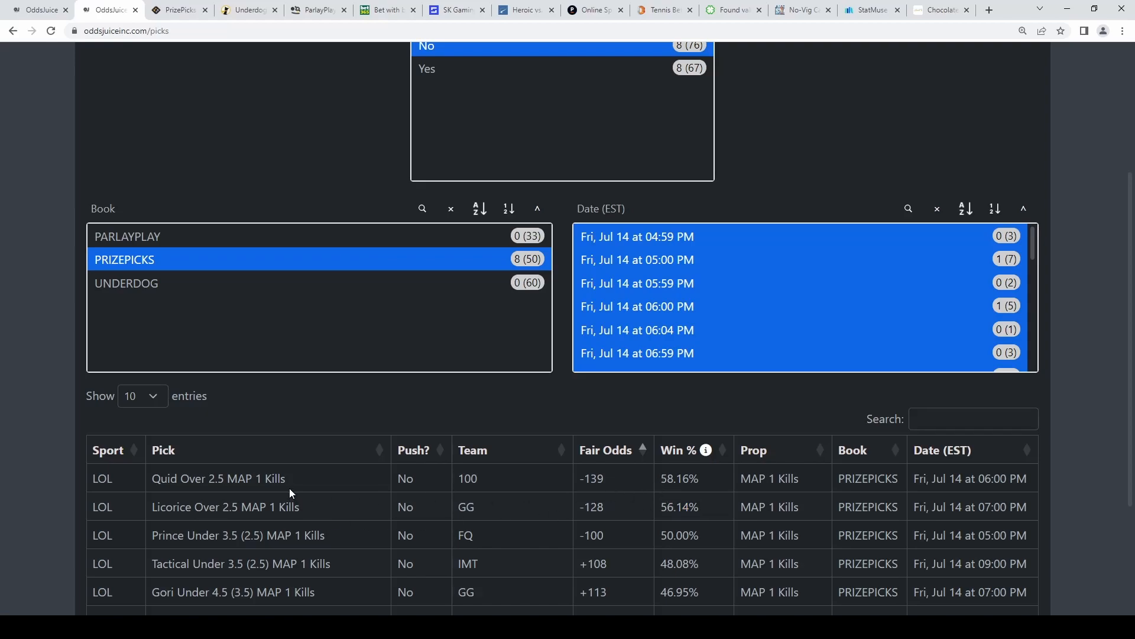
pyautogui.moveTo(206, 591)
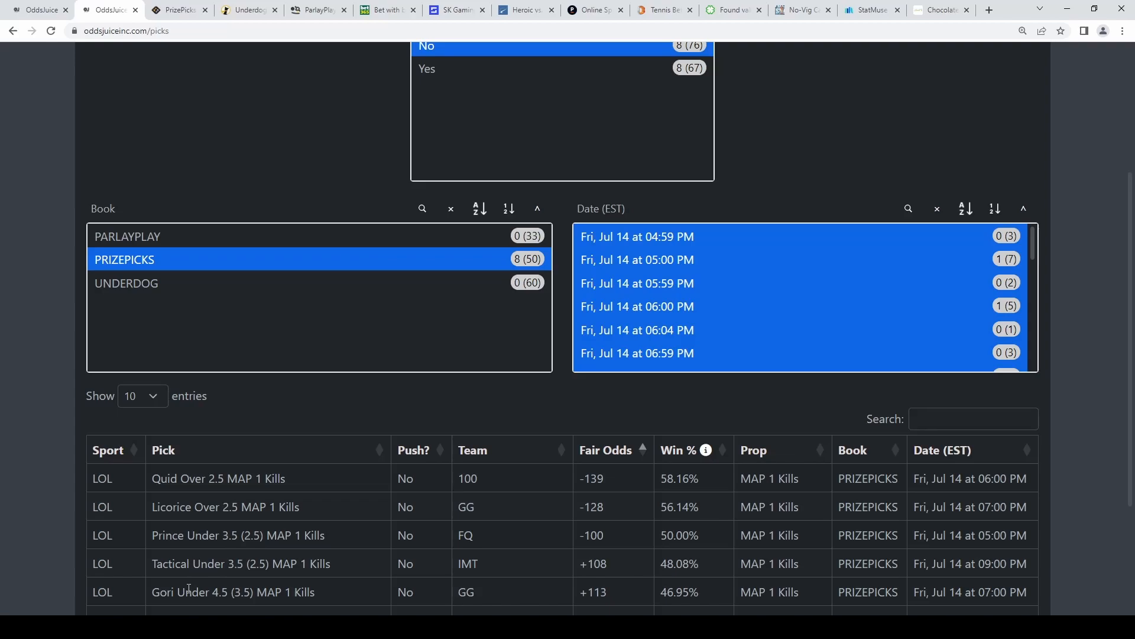
pyautogui.doubleClick(663, 536)
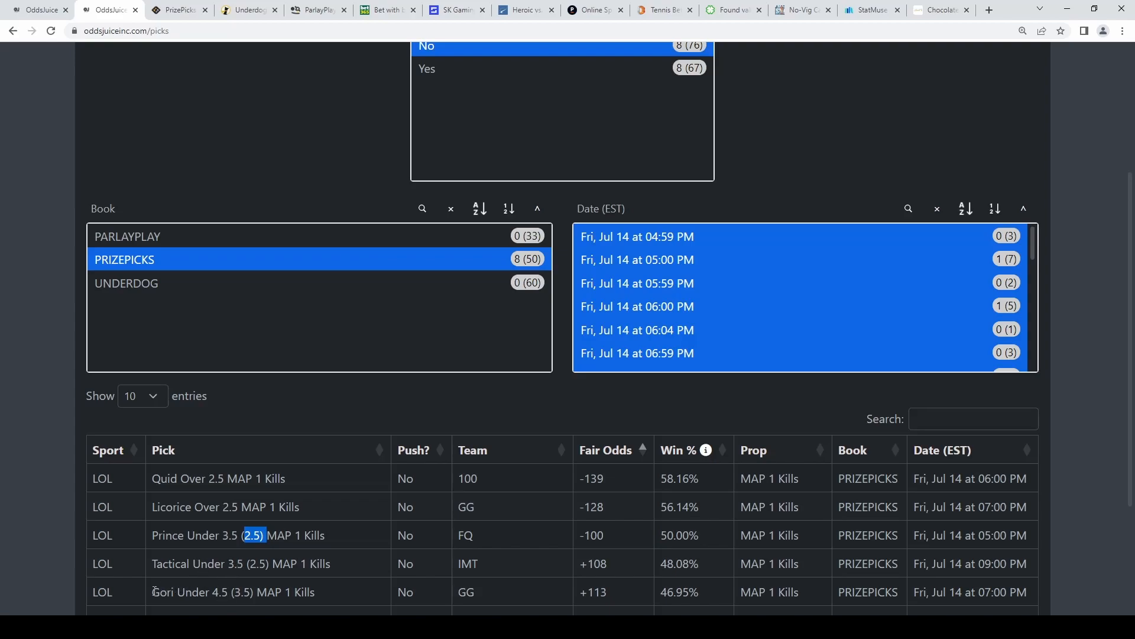
pyautogui.click(178, 9)
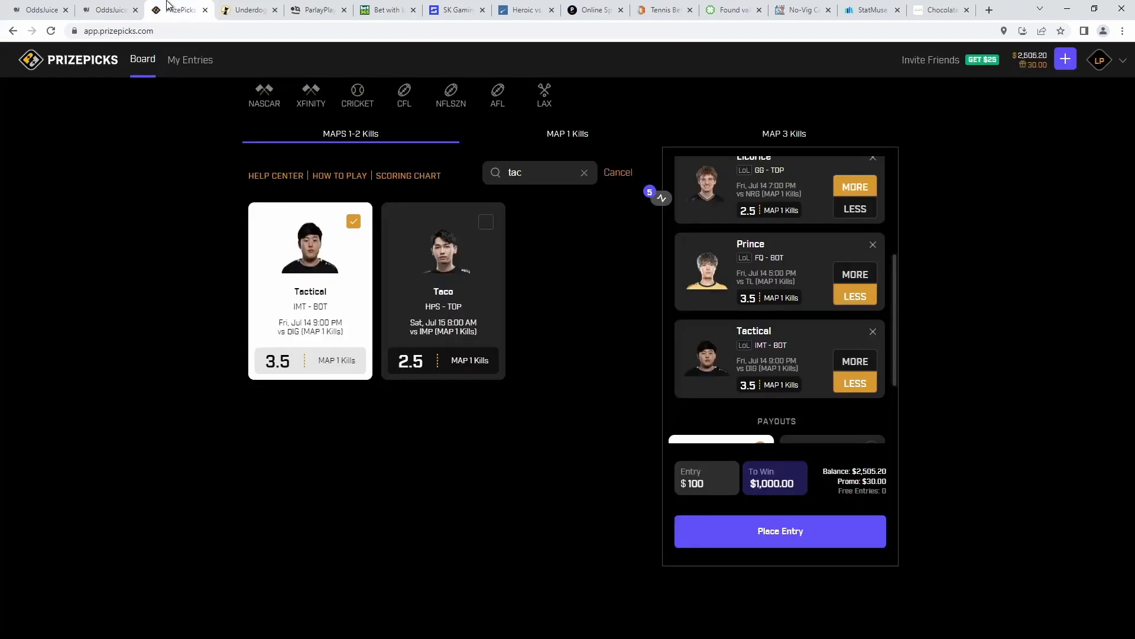